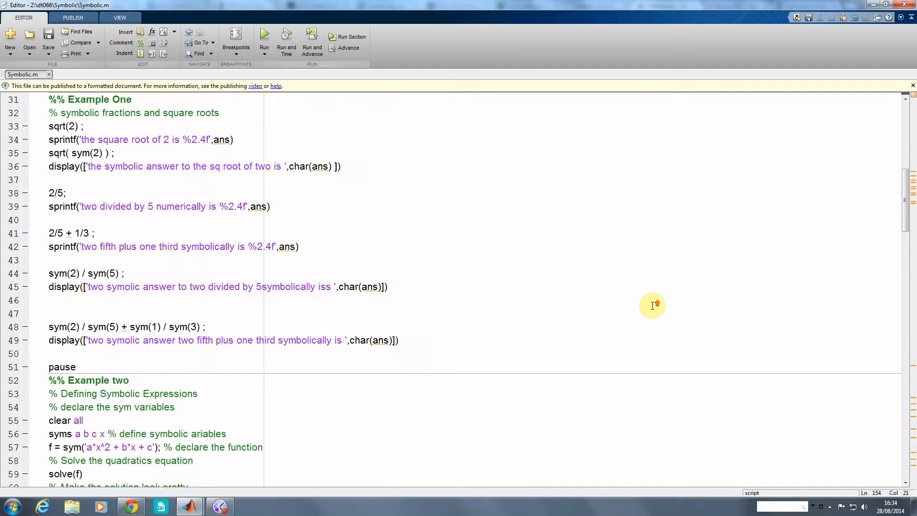
Step: Highlight the Calculus and Transforms topics in the script's header comments
scroll(up, 3)
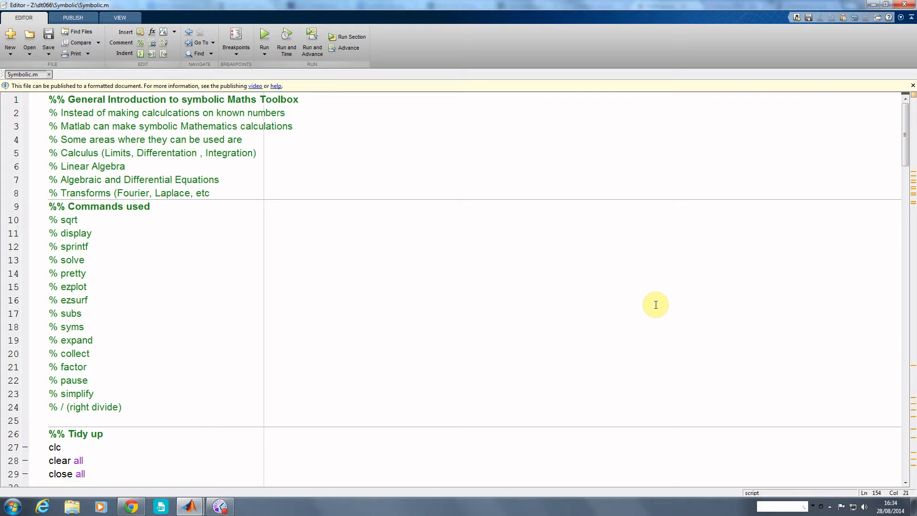
mouse_move(300, 203)
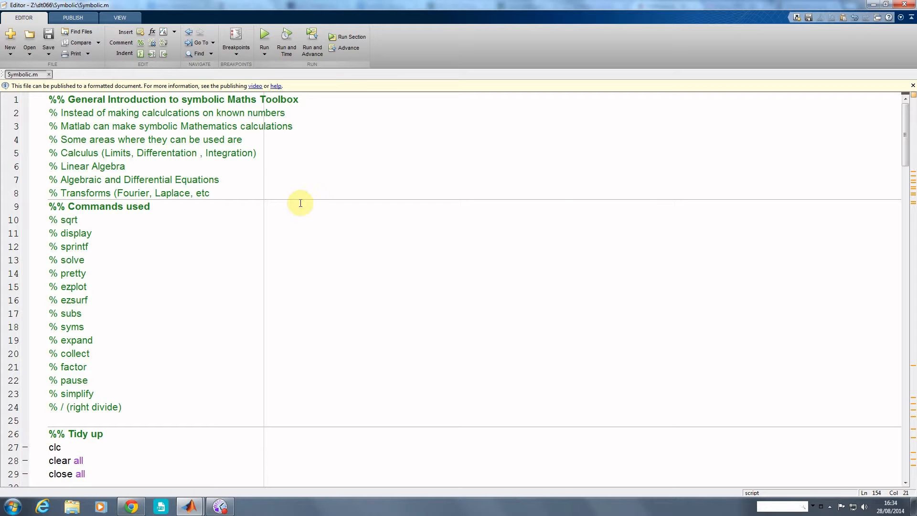
double_click(84, 153)
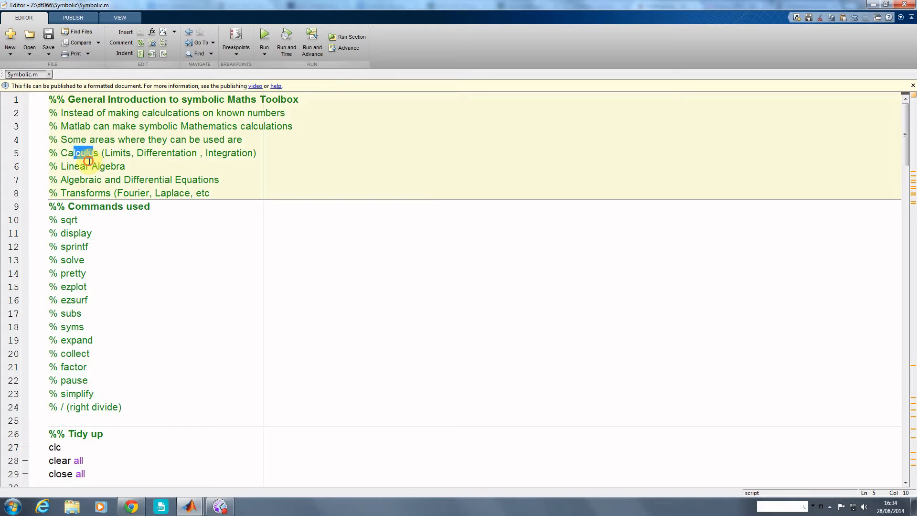
double_click(136, 180)
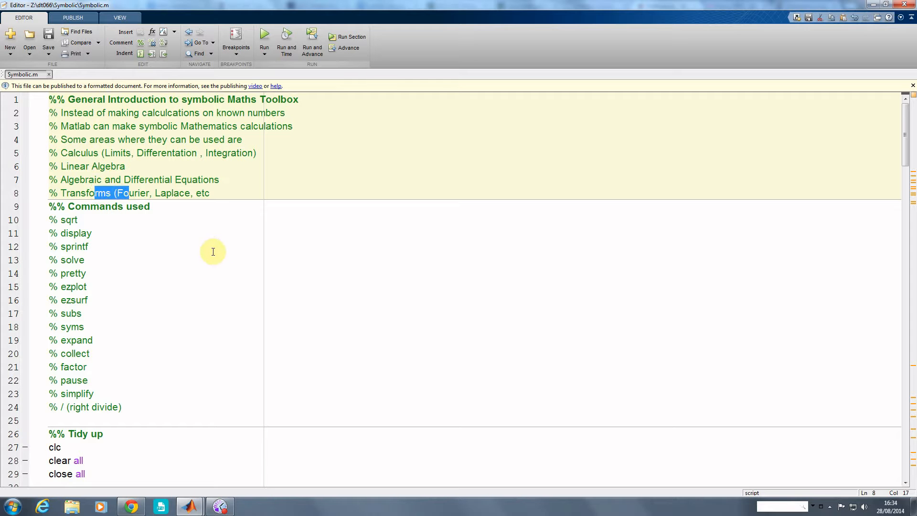
Step: Run Symbolic.m so Example One's square root and fraction results print
scroll(down, 3)
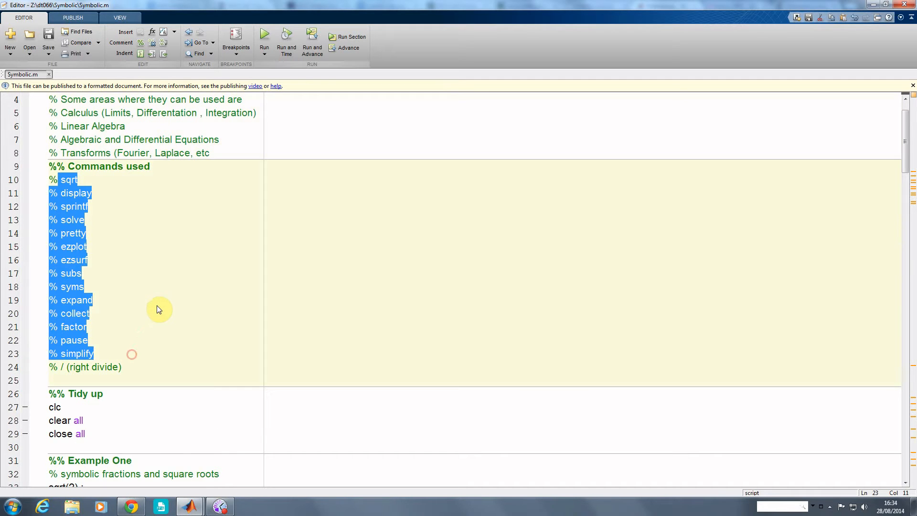
scroll(down, 3)
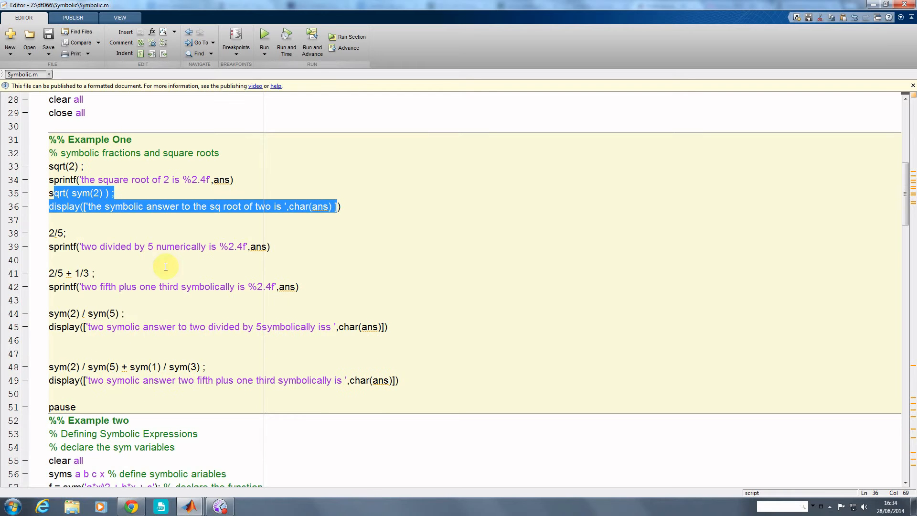
click(185, 246)
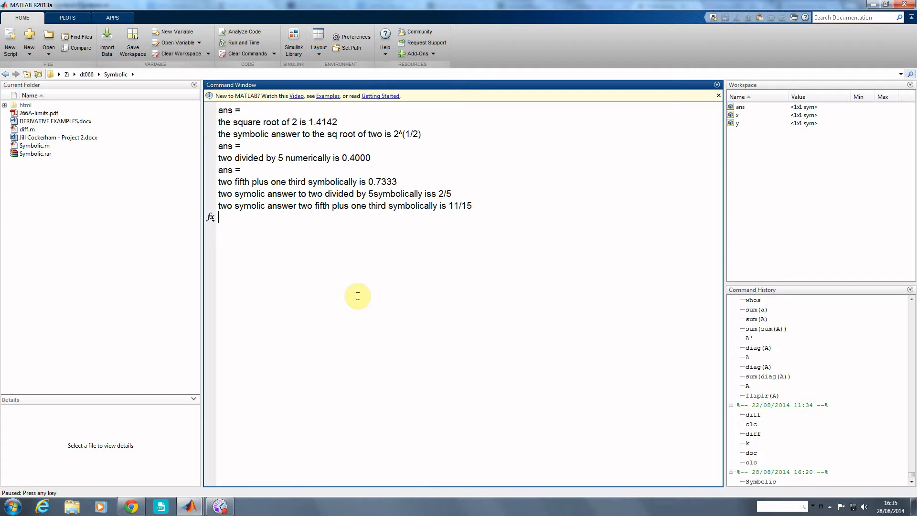
mouse_move(262, 129)
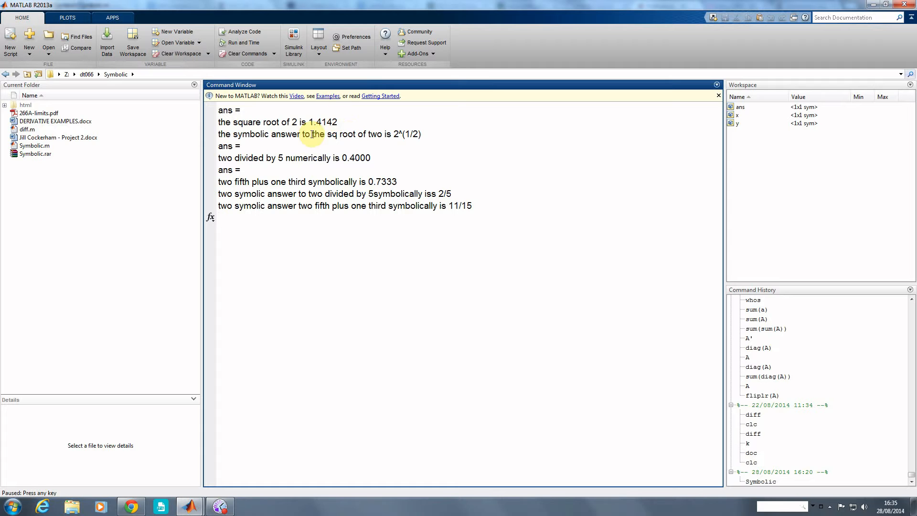
mouse_move(269, 163)
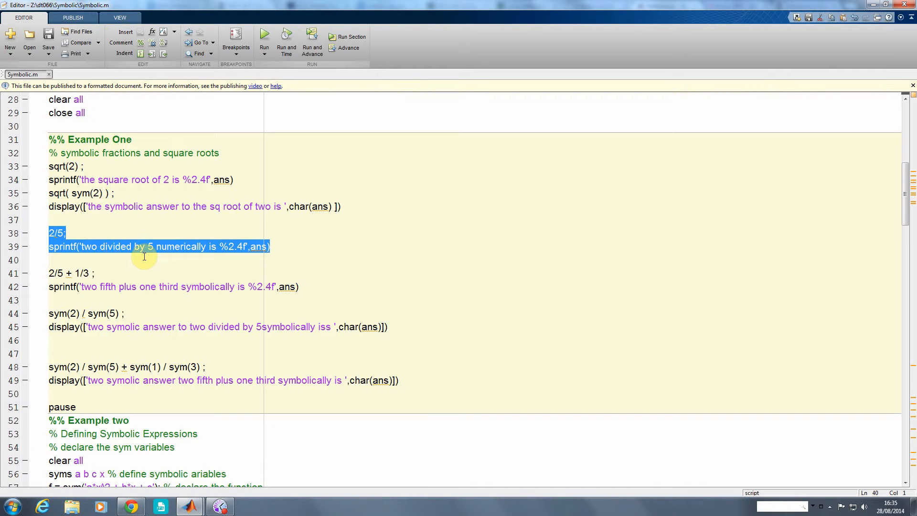
scroll(down, 3)
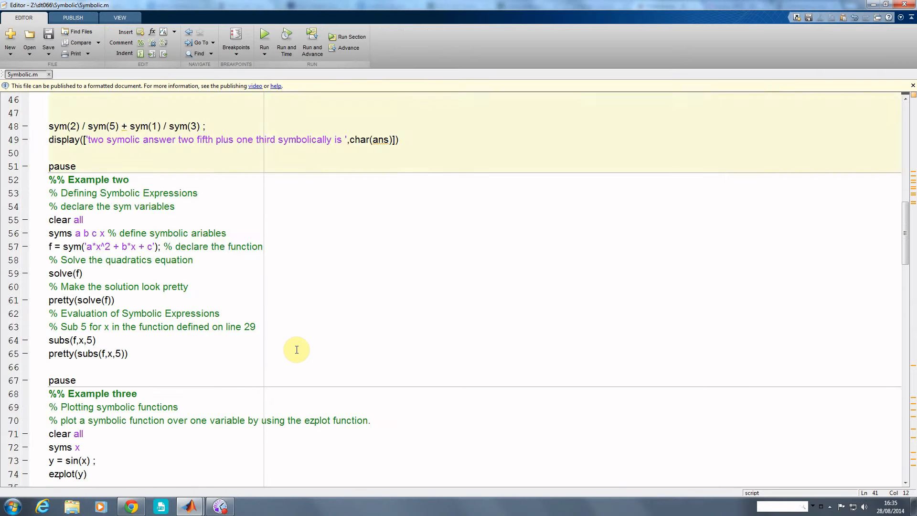
Step: Scroll the editor down to Example three's sin(x) ezplot and ezsurf code
scroll(down, 3)
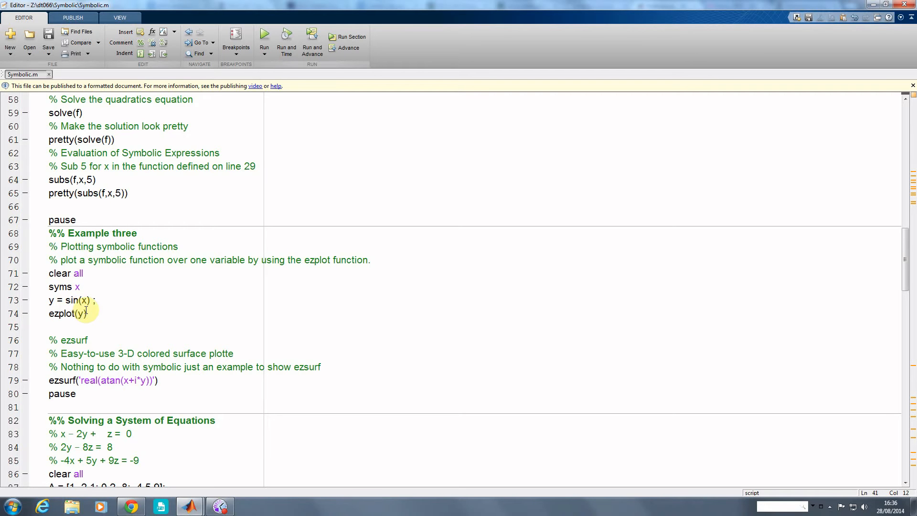
mouse_move(74, 381)
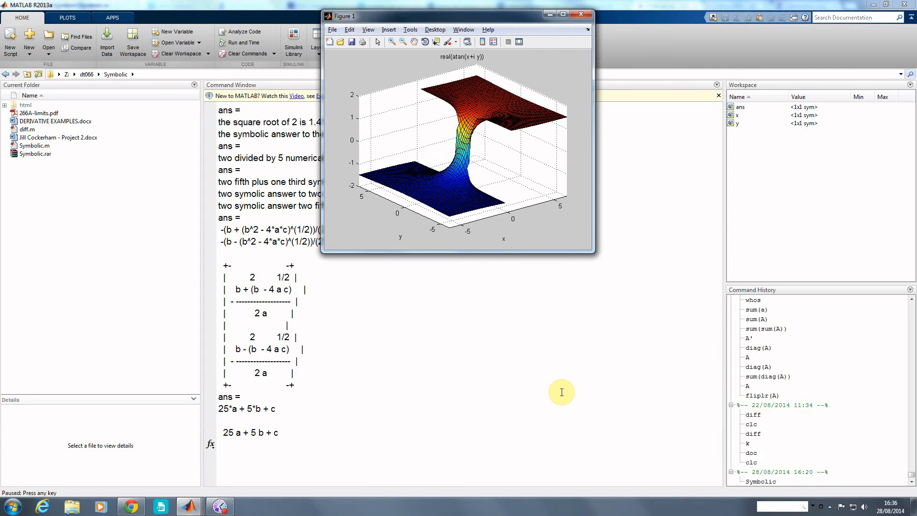
Step: Move Figure 1 lower and orbit the real(atan(x+iy)) surface through several viewing angles
drag(458, 15, 458, 30)
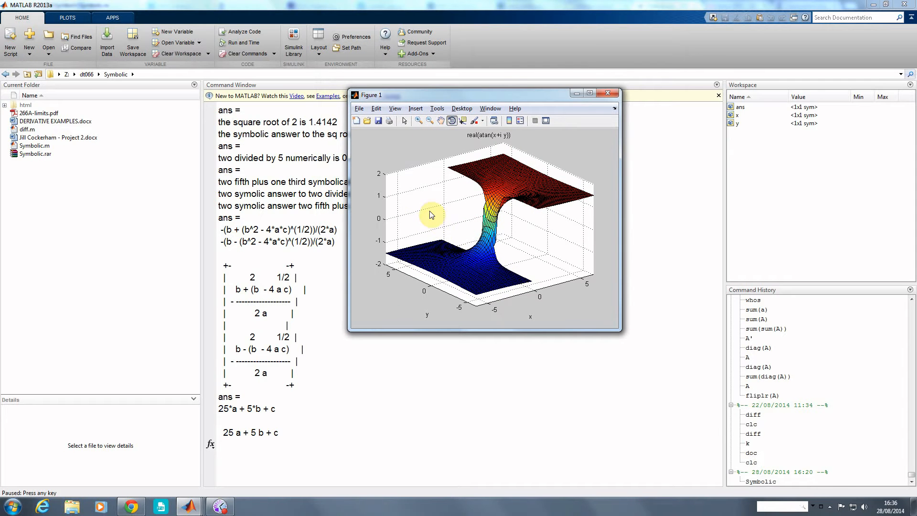
drag(430, 215, 462, 240)
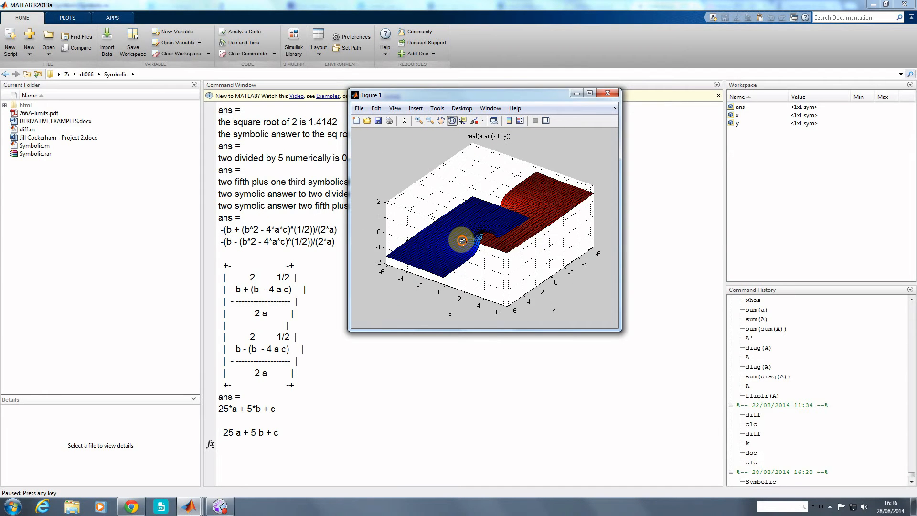
drag(461, 239, 508, 252)
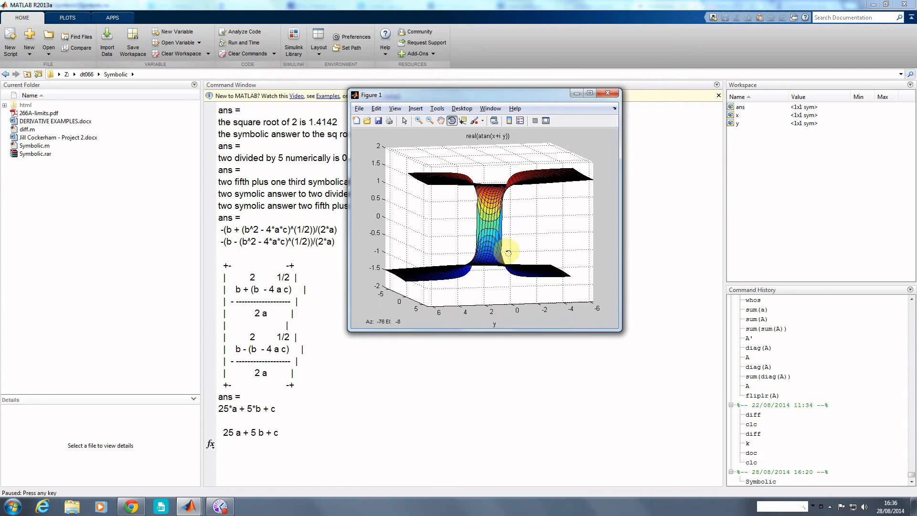
drag(509, 252, 436, 254)
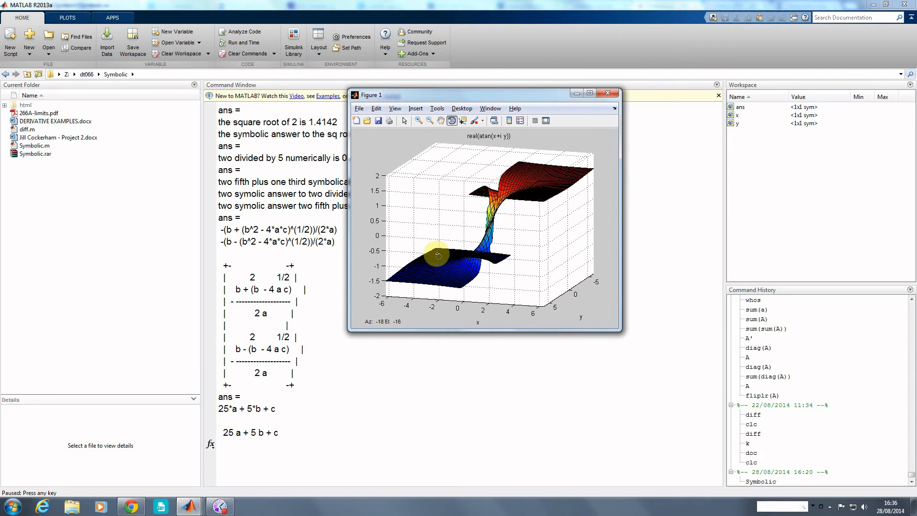
drag(437, 255, 412, 244)
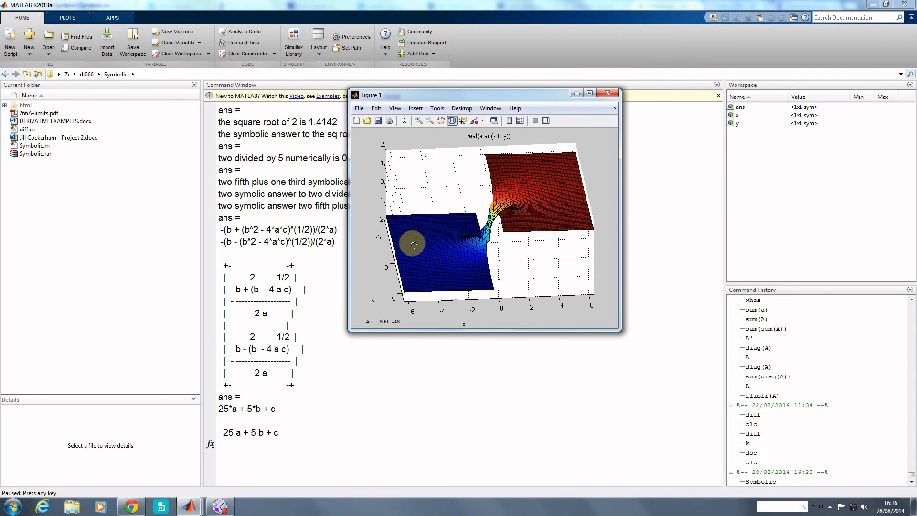
drag(413, 244, 425, 256)
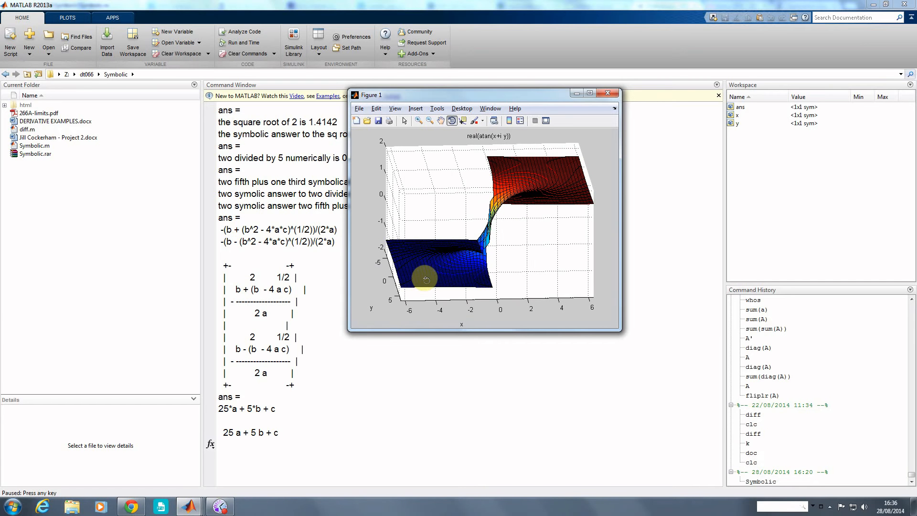
mouse_move(436, 250)
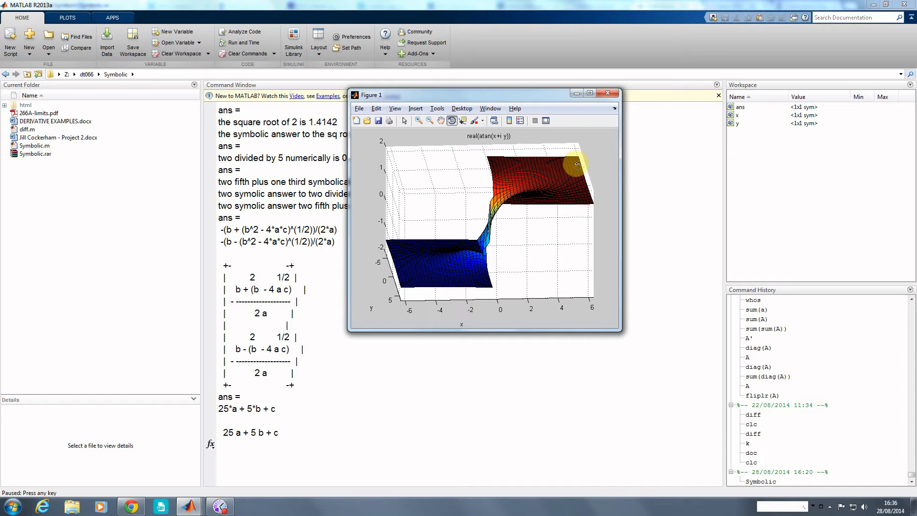
click(608, 92)
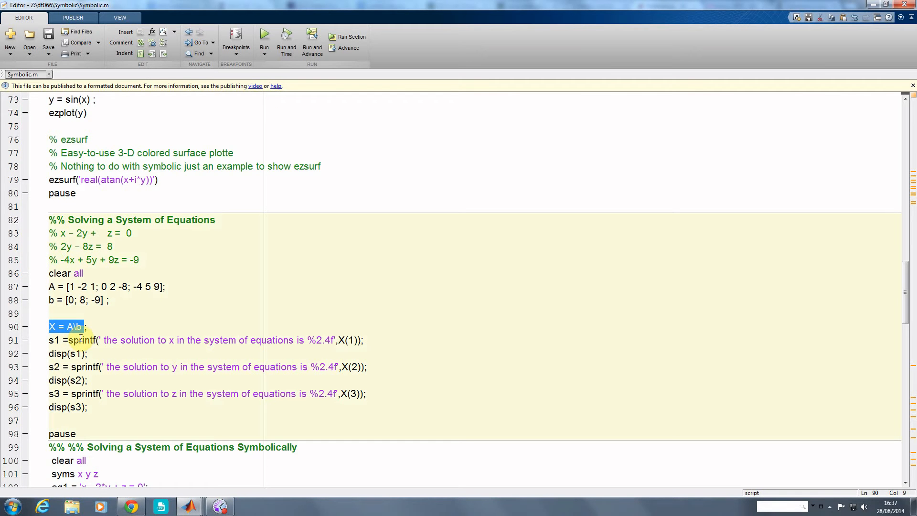
mouse_move(113, 355)
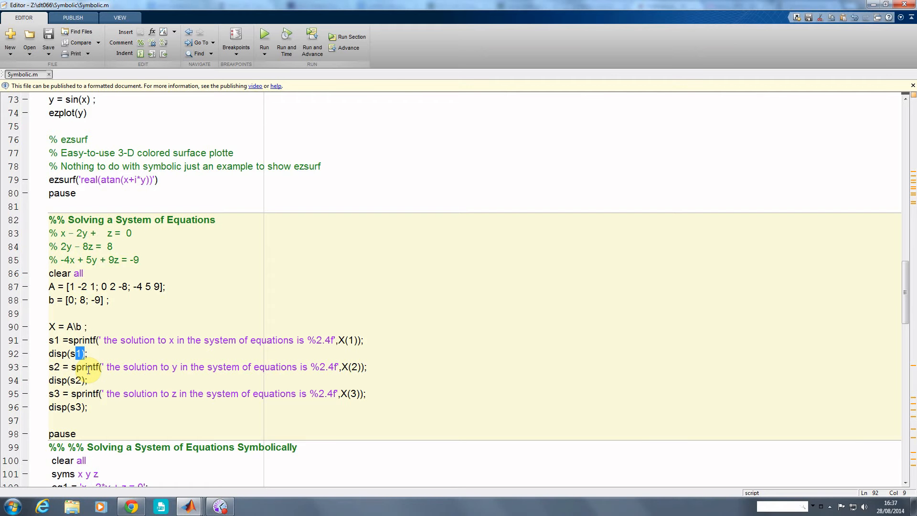
mouse_move(103, 384)
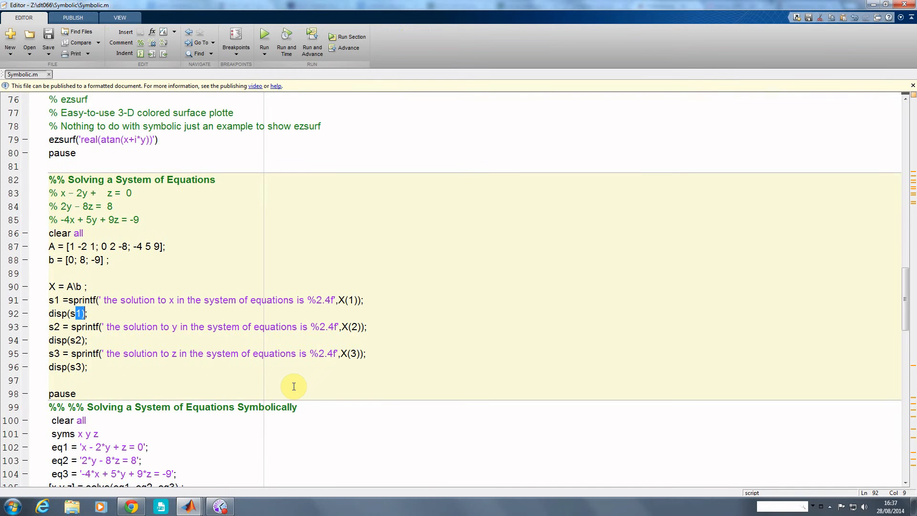
scroll(down, 3)
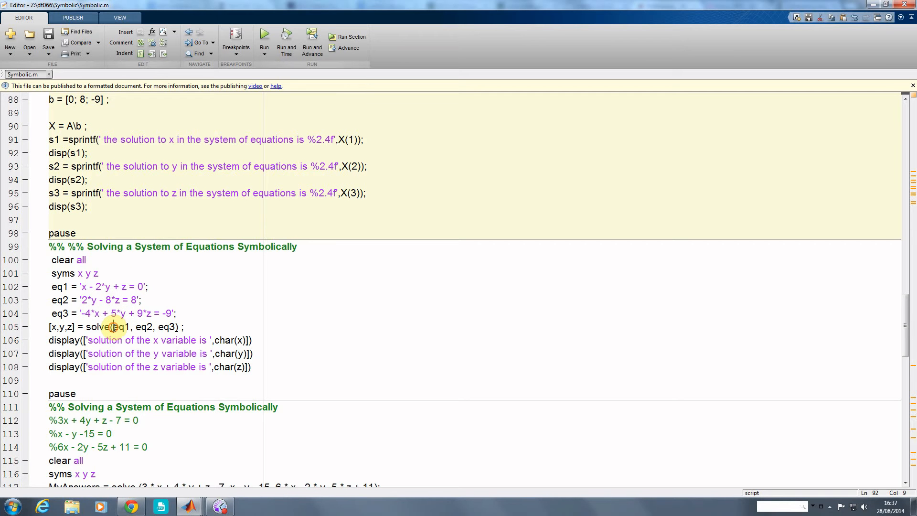
double_click(99, 327)
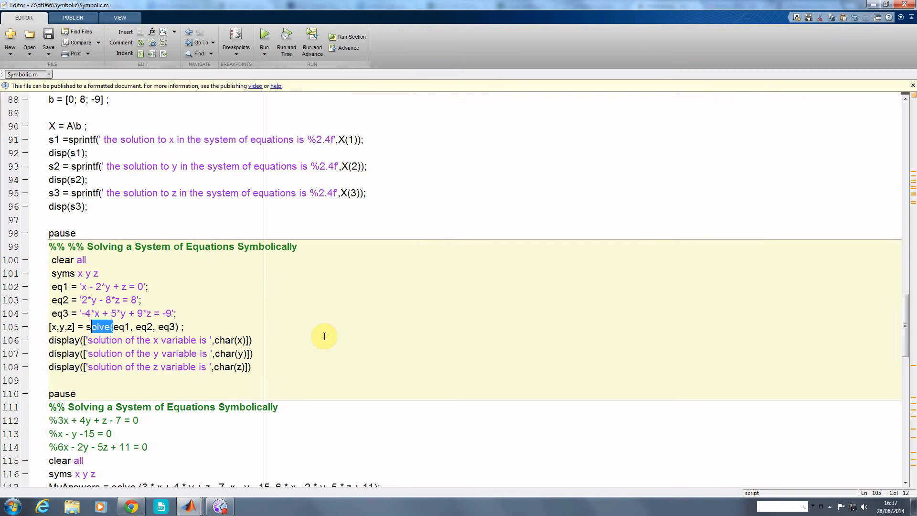
scroll(down, 3)
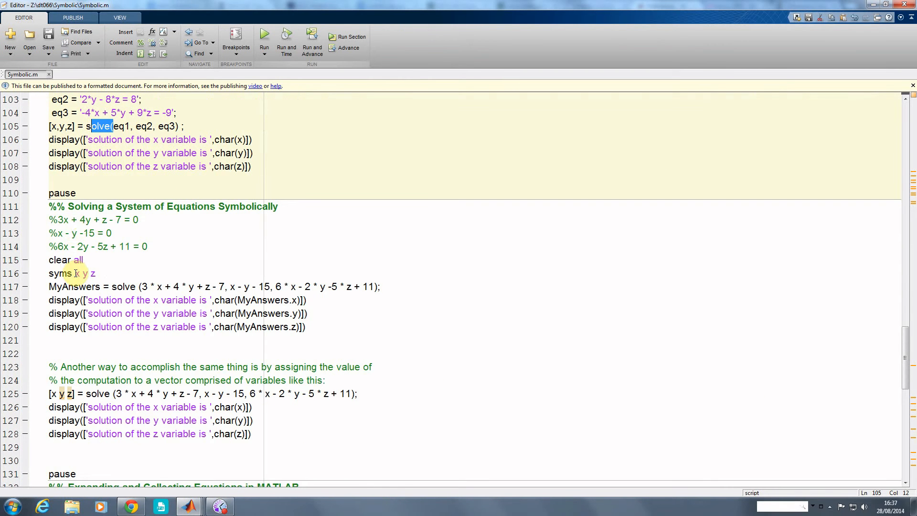
mouse_move(48, 224)
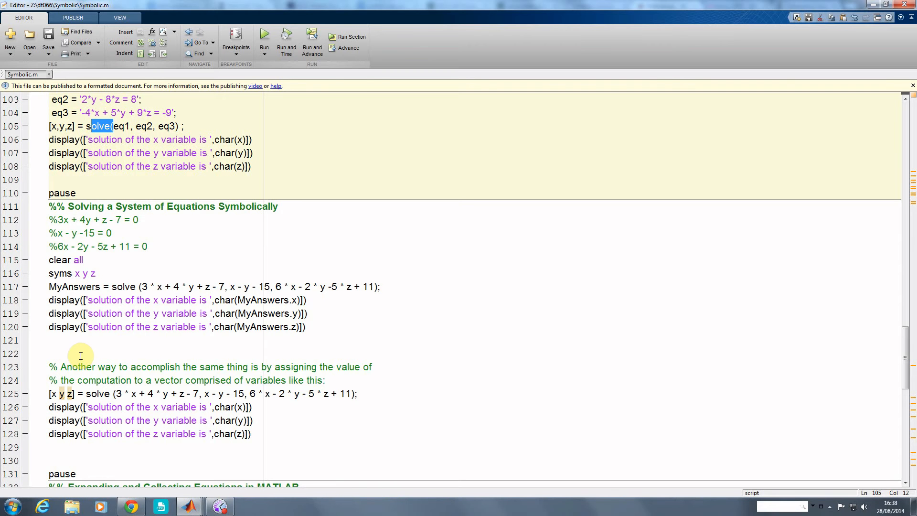
mouse_move(109, 234)
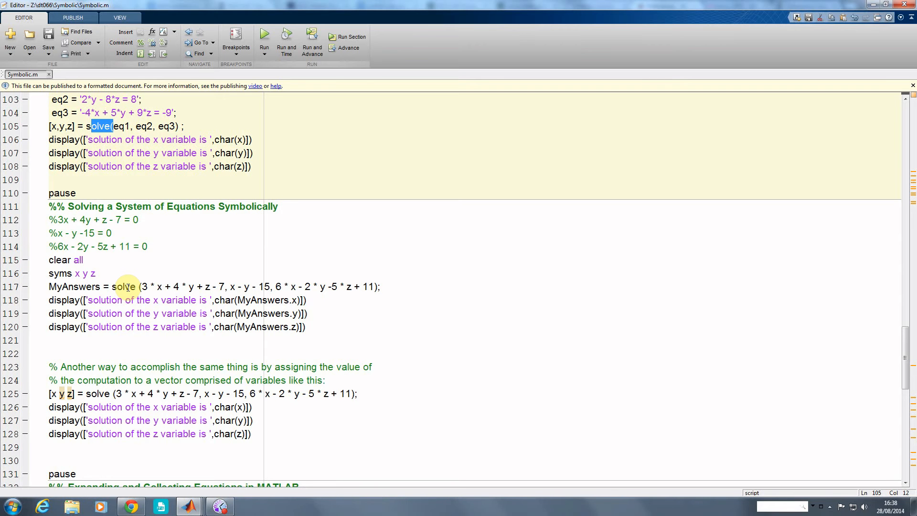
mouse_move(136, 274)
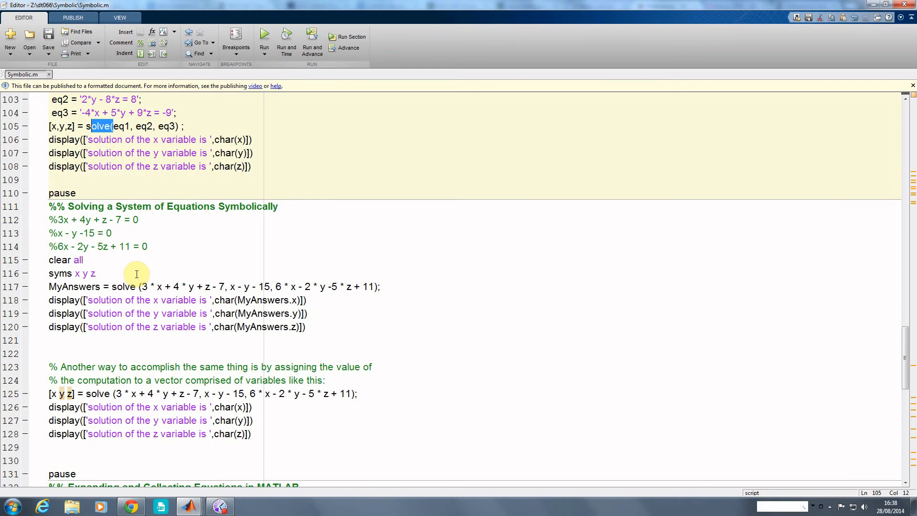
mouse_move(114, 286)
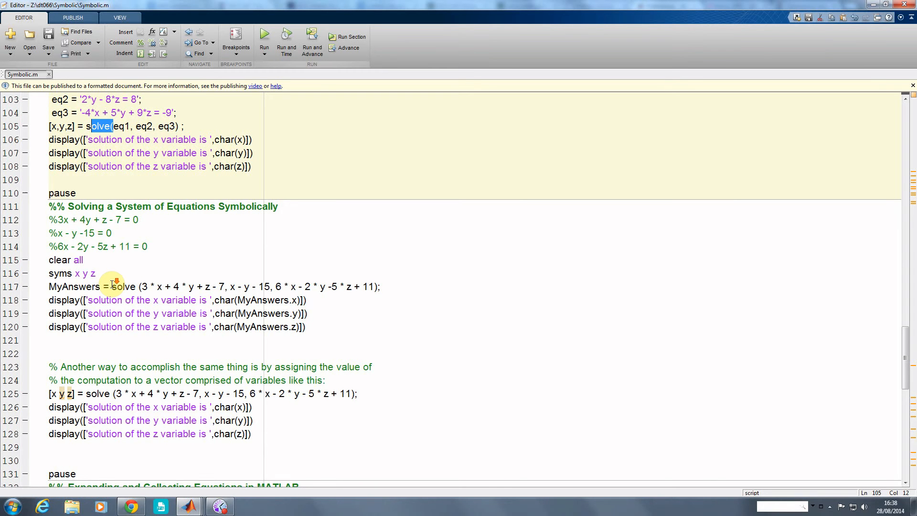
Step: Scroll through the solve sections yielding x=29, y=16, z=3 and 98/13, -97/13, 185/13
scroll(down, 3)
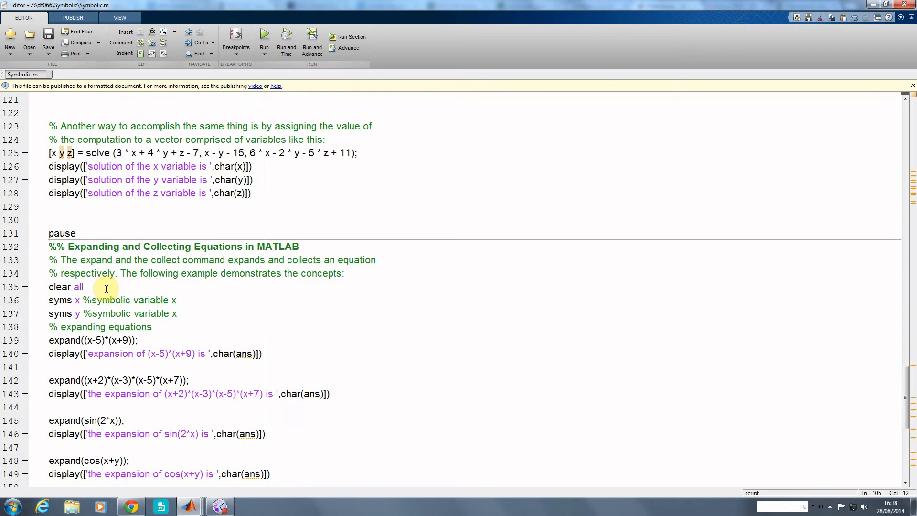
scroll(down, 3)
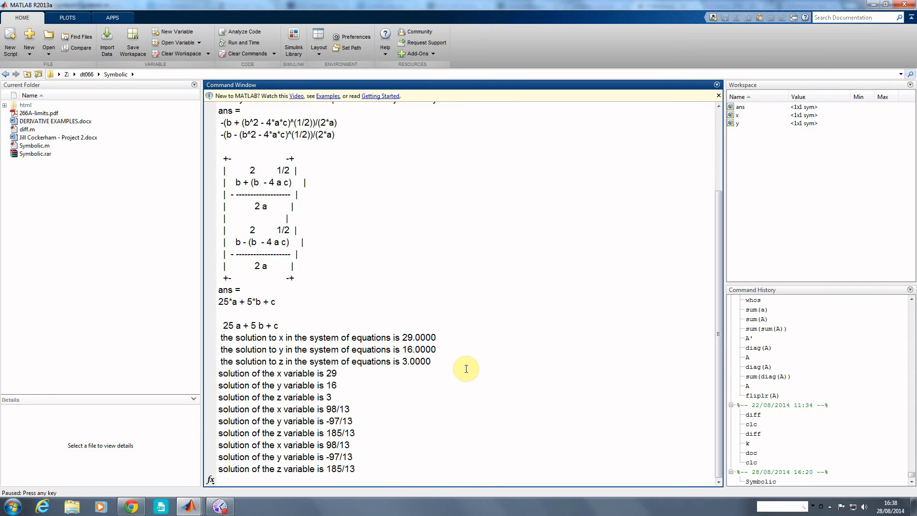
Step: Scroll to the Expanding and Collecting Equations section with (x-5)*(x+9), sin(2x) and cos(x+y)
scroll(down, 3)
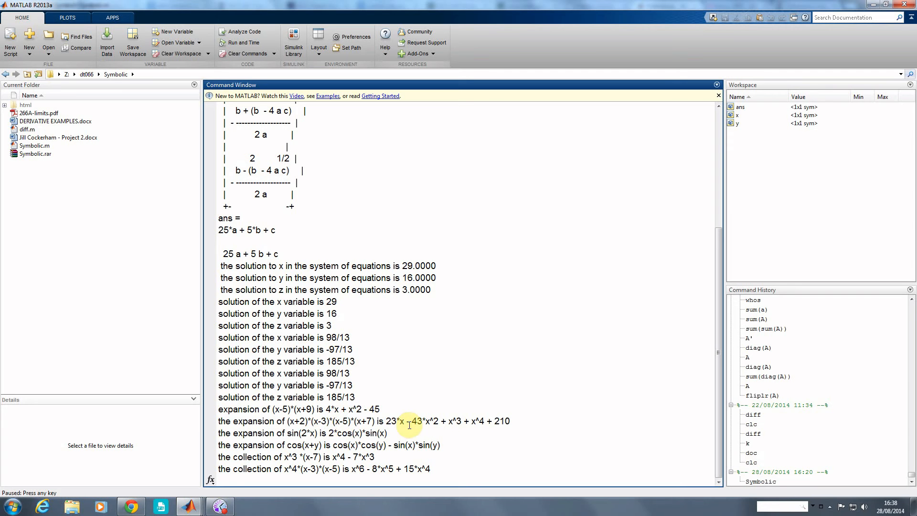
mouse_move(501, 422)
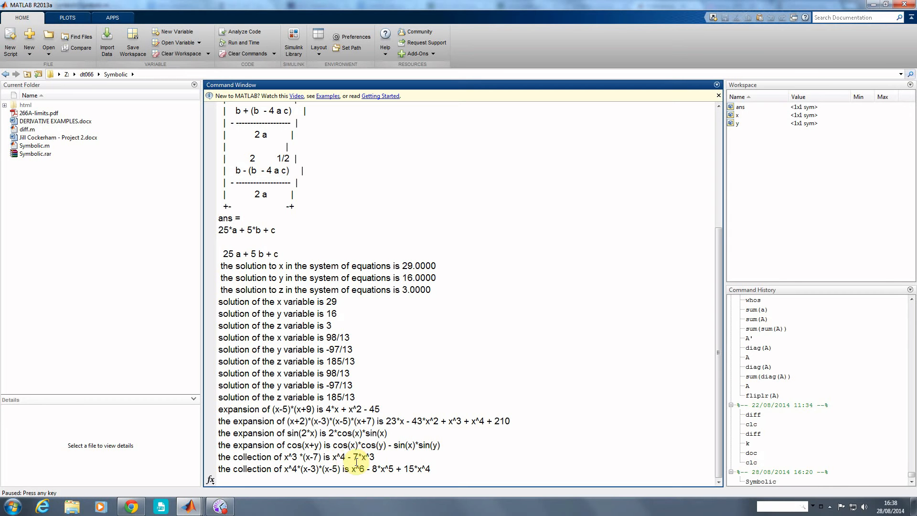
mouse_move(555, 432)
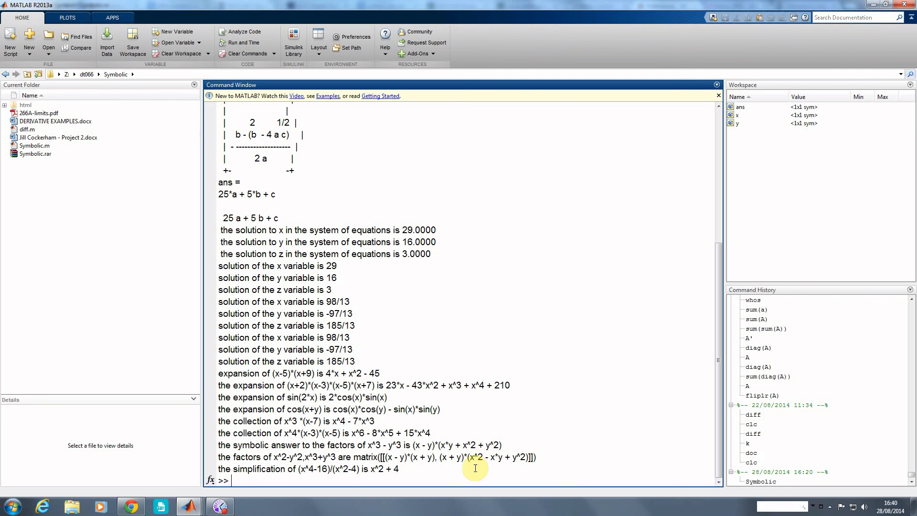
mouse_move(378, 469)
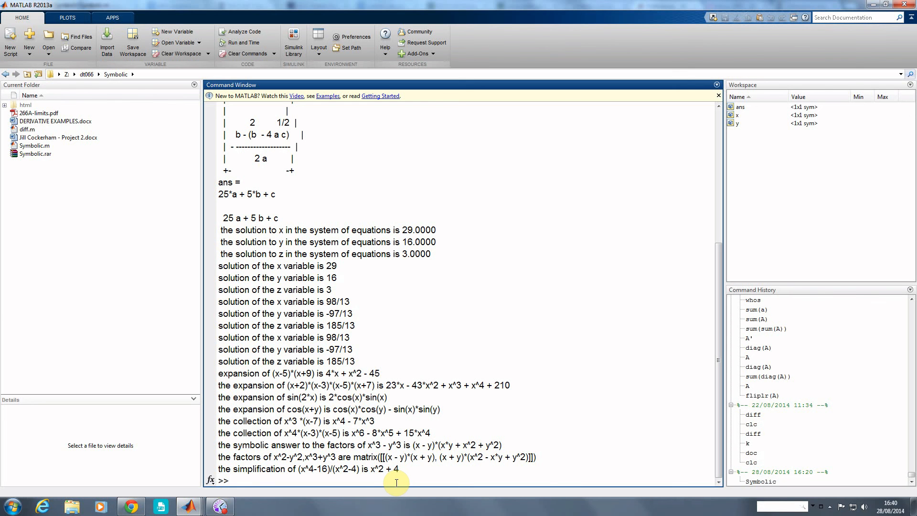
mouse_move(401, 481)
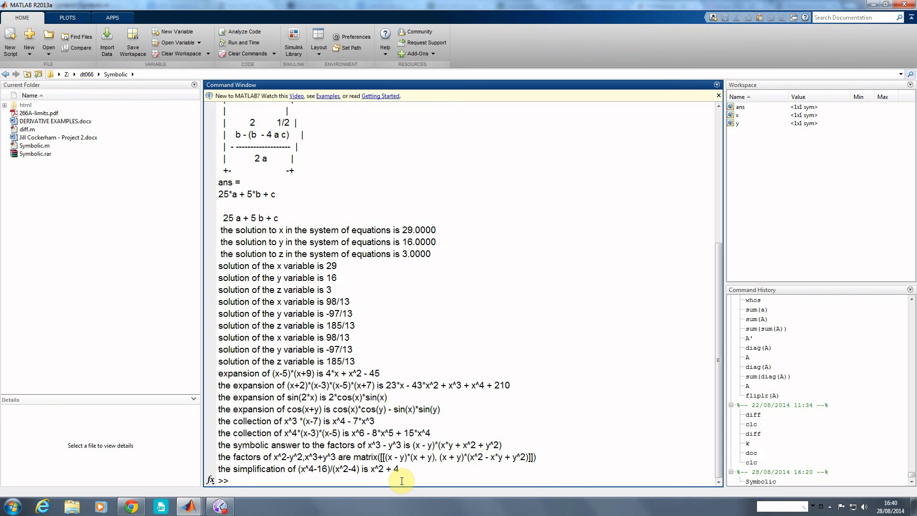